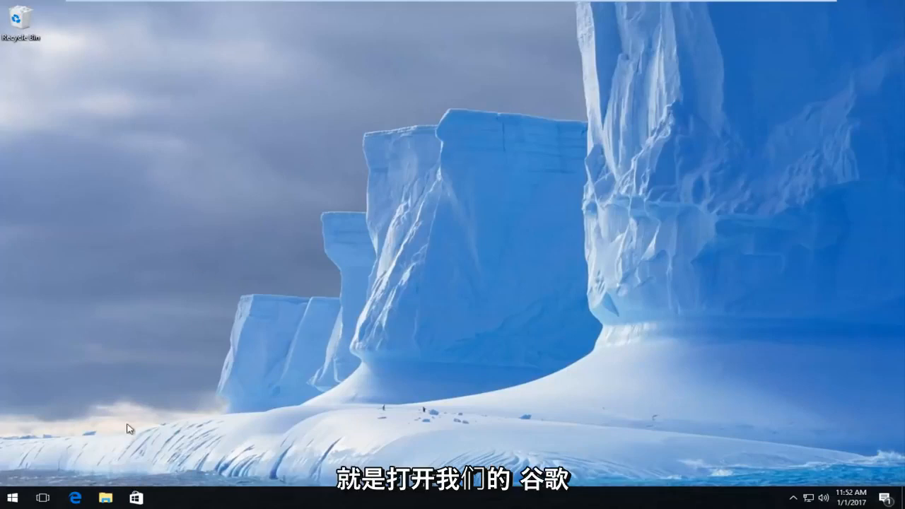
Launch Google Chrome from the Start search for "chrome"
{"action": "left_click", "coordinate": [12, 497]}
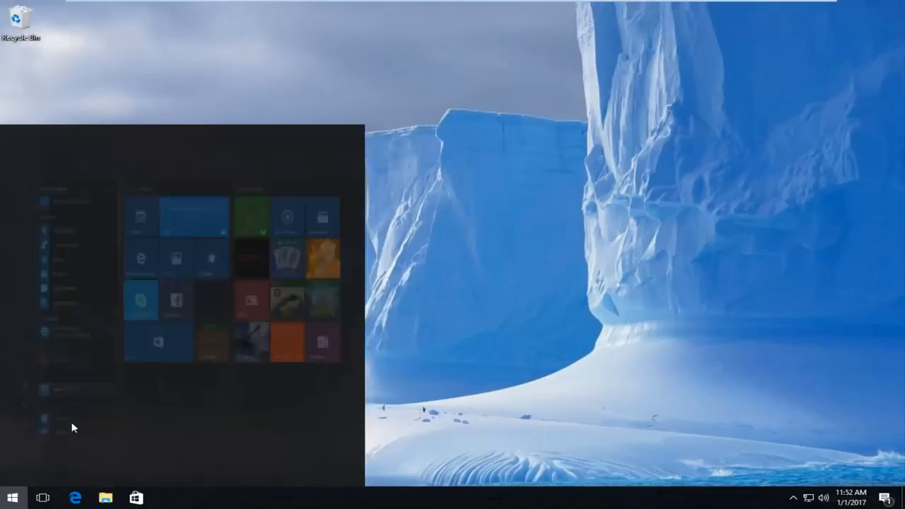
{"action": "type", "text": "chrome"}
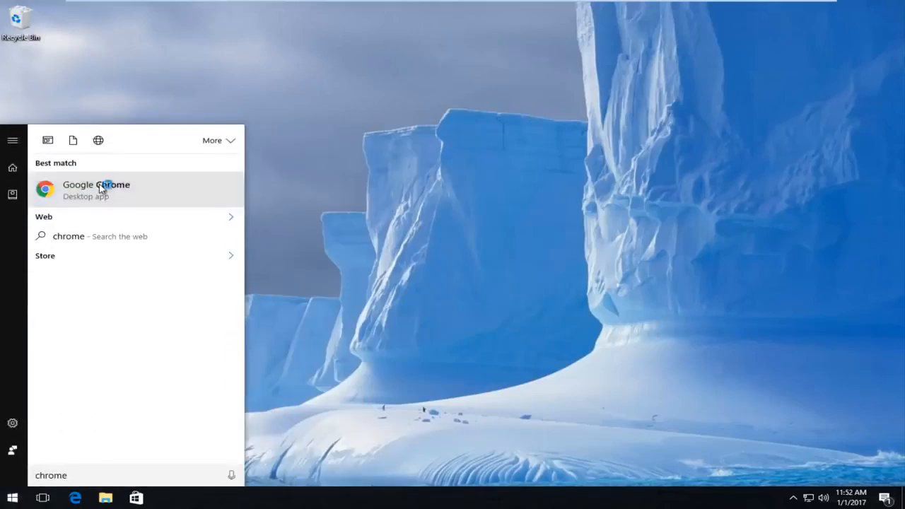
{"action": "left_click", "coordinate": [96, 190]}
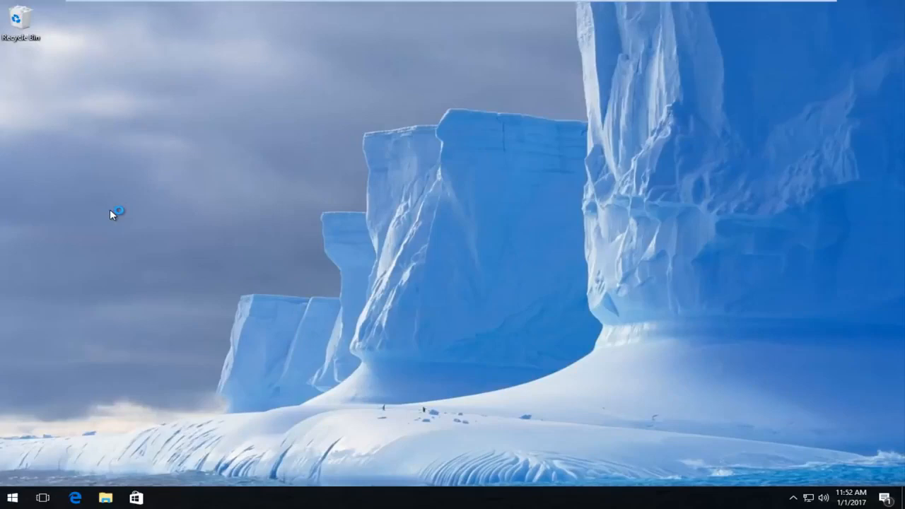
{"action": "left_click", "coordinate": [167, 497]}
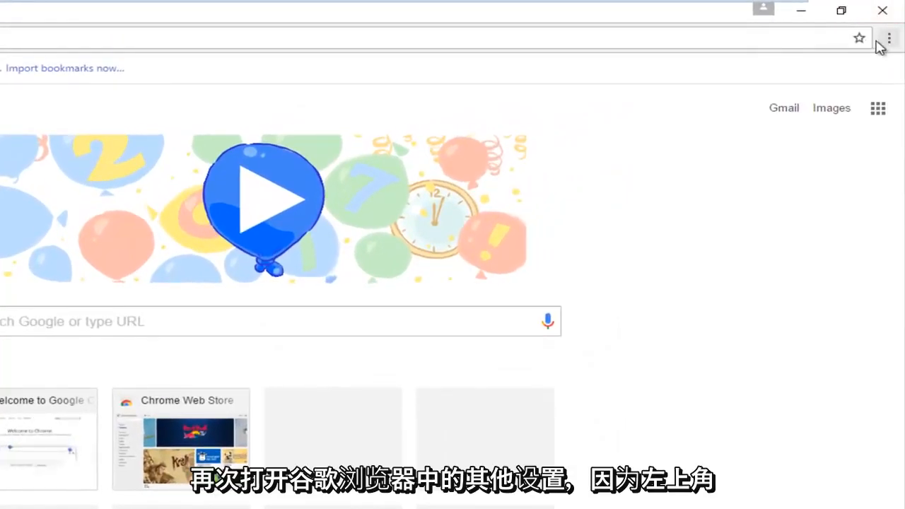
{"action": "mouse_move", "coordinate": [890, 37]}
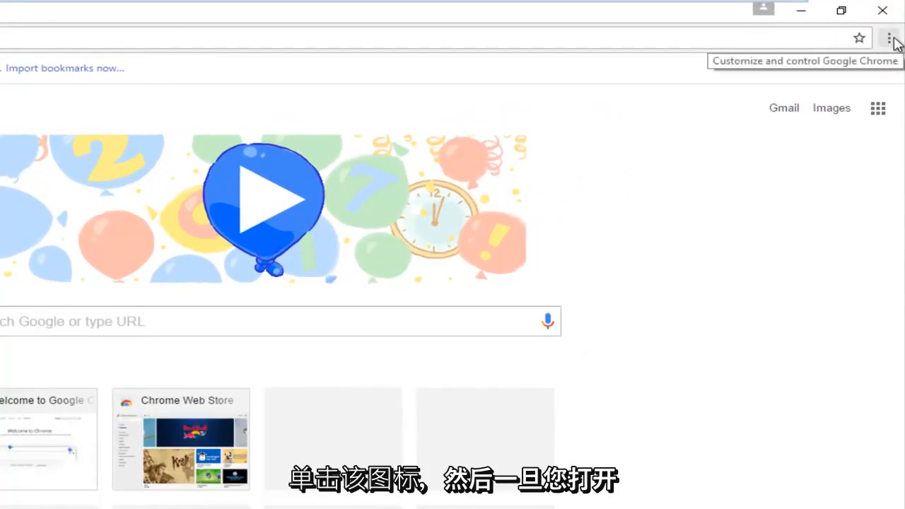
Expand the More tools submenu from Chrome's three-dot menu
{"action": "left_click", "coordinate": [891, 36]}
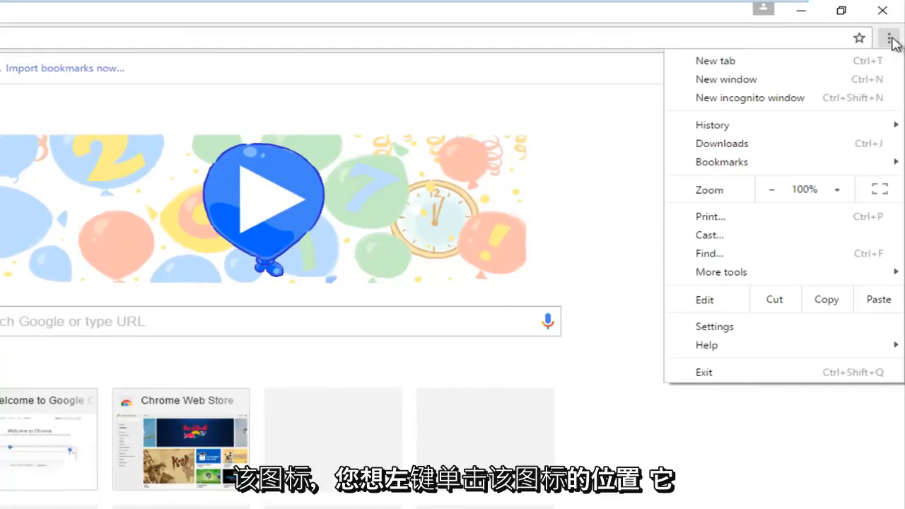
{"action": "mouse_move", "coordinate": [752, 283]}
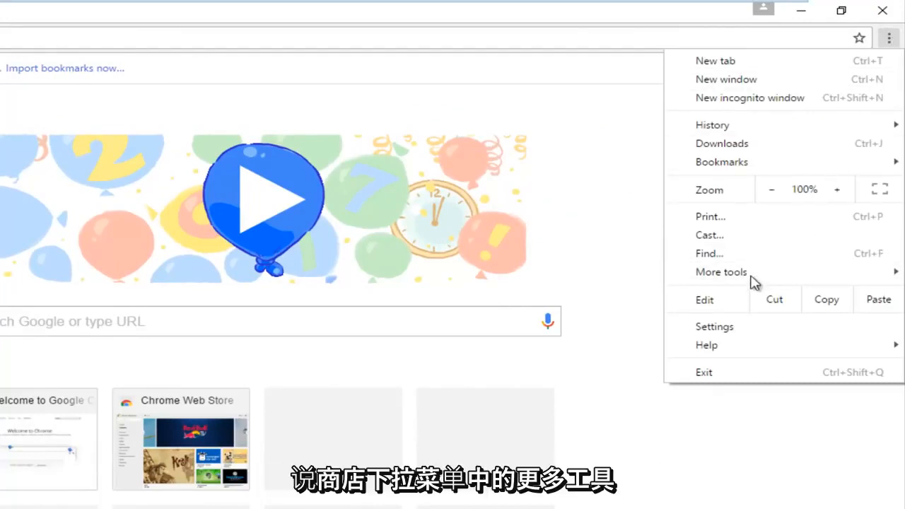
{"action": "left_click", "coordinate": [721, 271]}
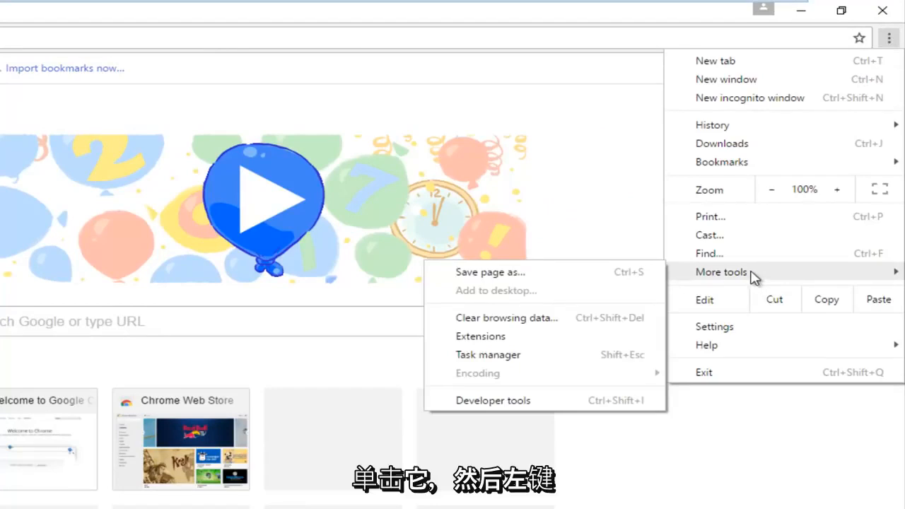
{"action": "mouse_move", "coordinate": [490, 324]}
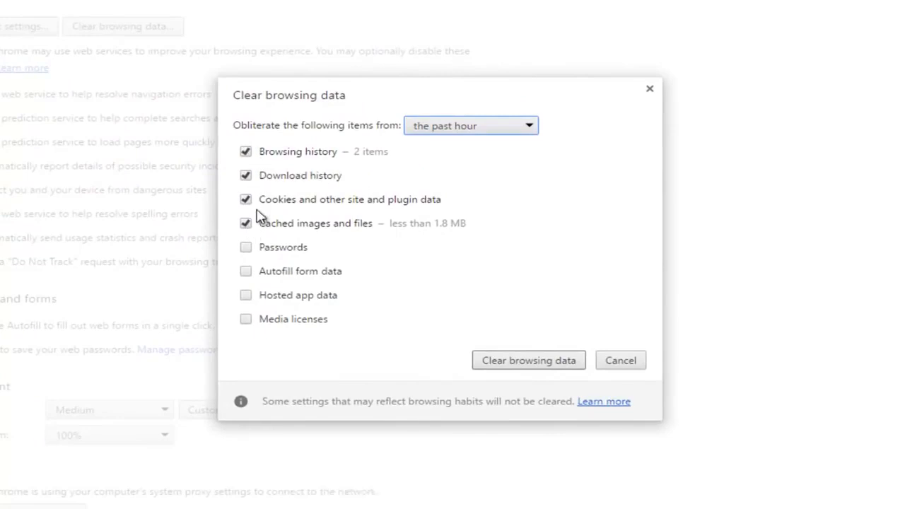
{"action": "mouse_move", "coordinate": [261, 198]}
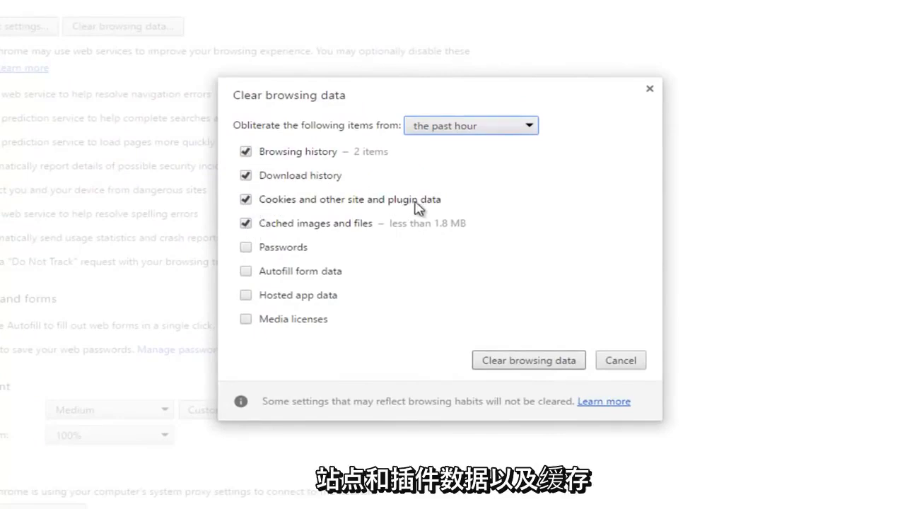
{"action": "mouse_move", "coordinate": [350, 233]}
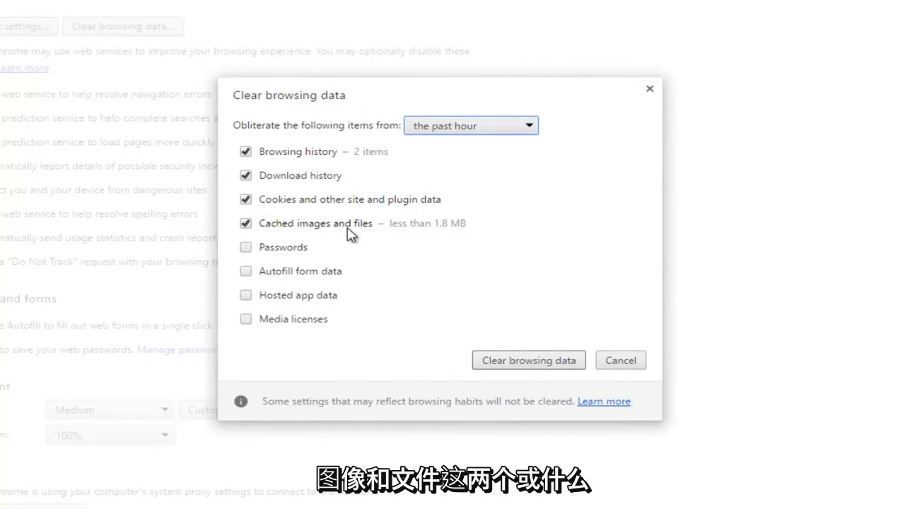
Clear only cookies and cached images and files from the beginning of time
{"action": "left_click", "coordinate": [246, 223]}
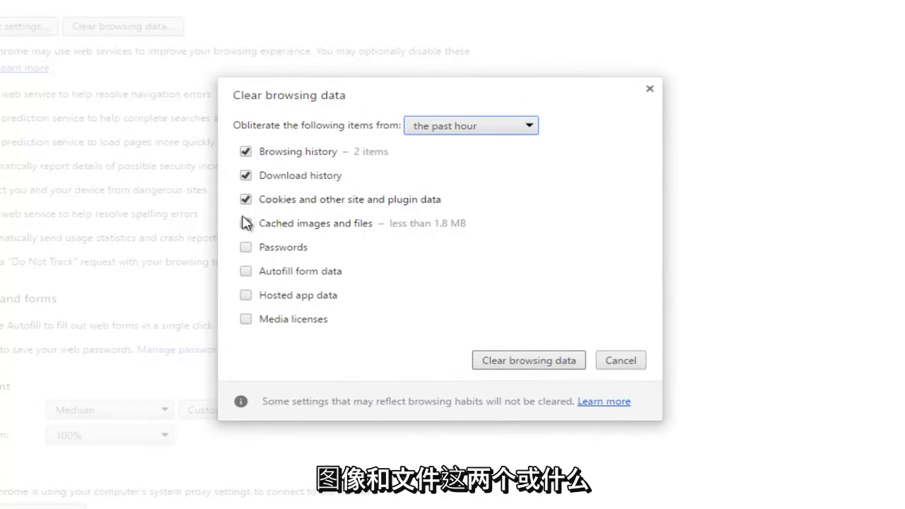
{"action": "left_click", "coordinate": [246, 224]}
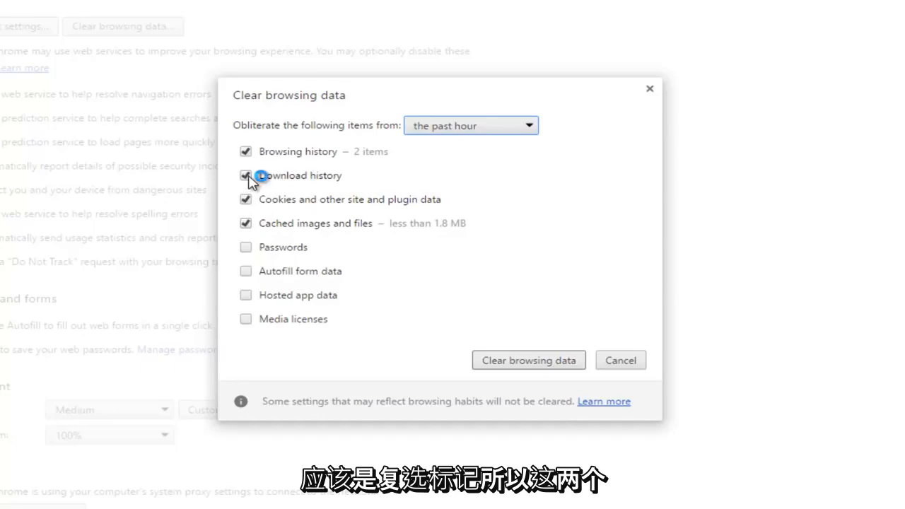
{"action": "left_click", "coordinate": [246, 151]}
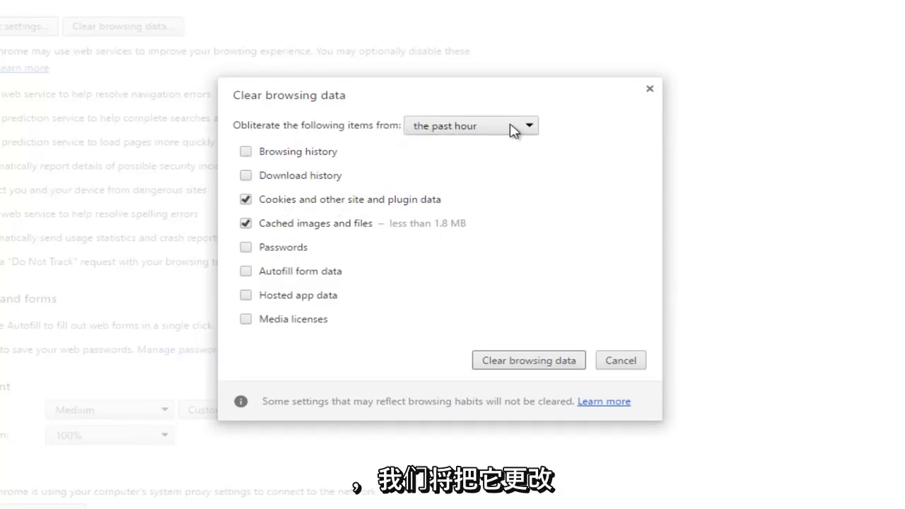
{"action": "left_click", "coordinate": [469, 125]}
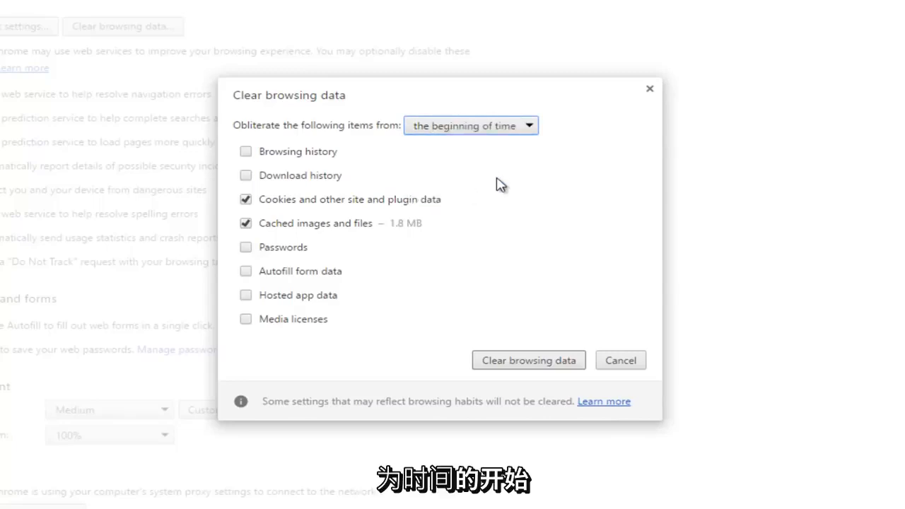
{"action": "mouse_move", "coordinate": [486, 196]}
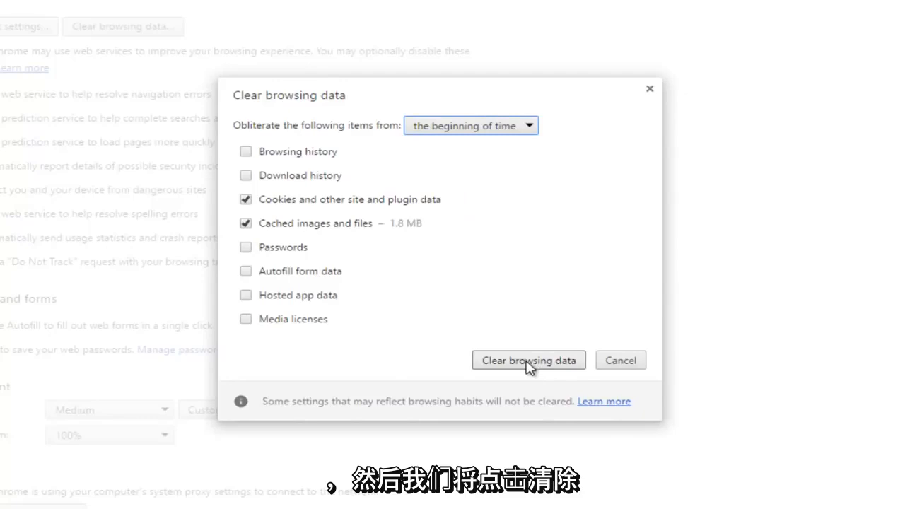
{"action": "left_click", "coordinate": [529, 361]}
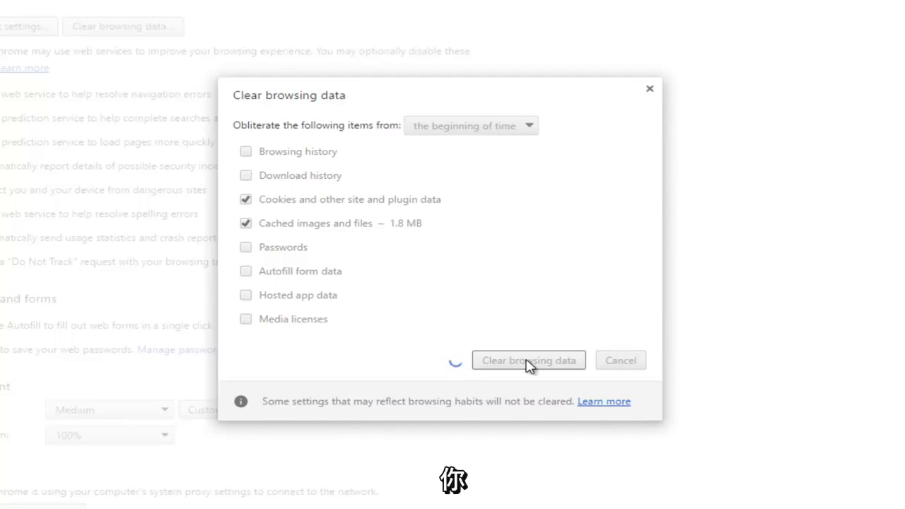
{"action": "left_click", "coordinate": [528, 361]}
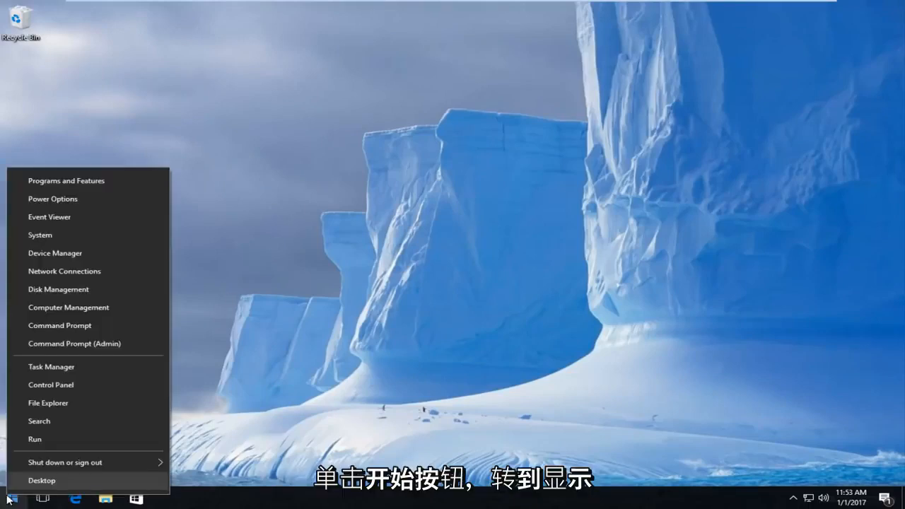
{"action": "mouse_move", "coordinate": [73, 344]}
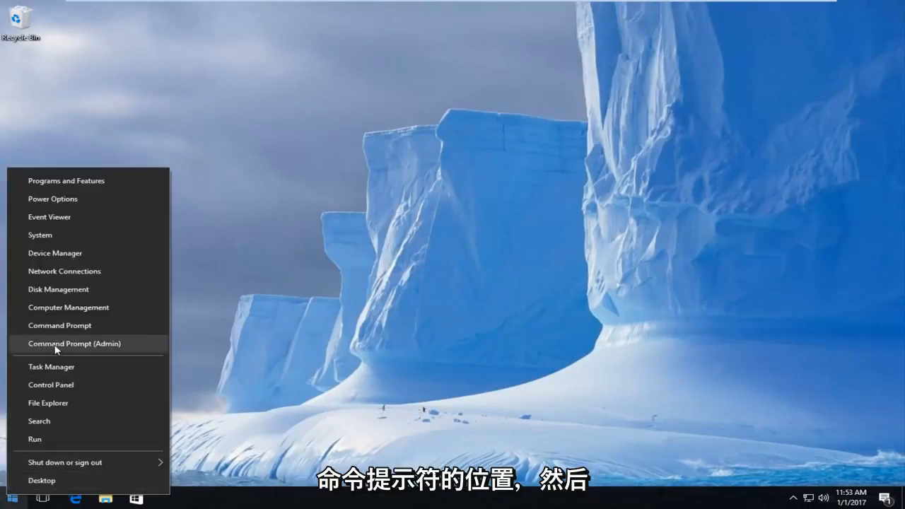
{"action": "mouse_move", "coordinate": [96, 345]}
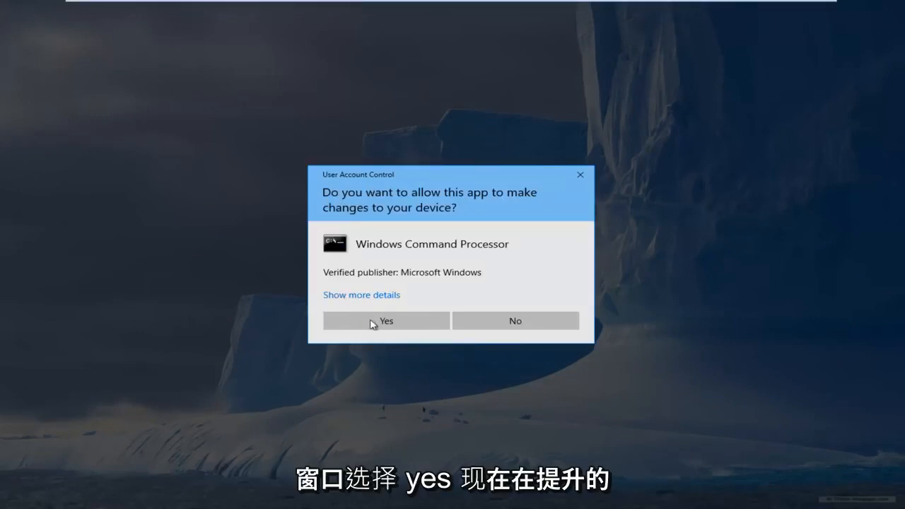
Approve the User Account Control prompt for the elevated Command Prompt
{"action": "left_click", "coordinate": [385, 320]}
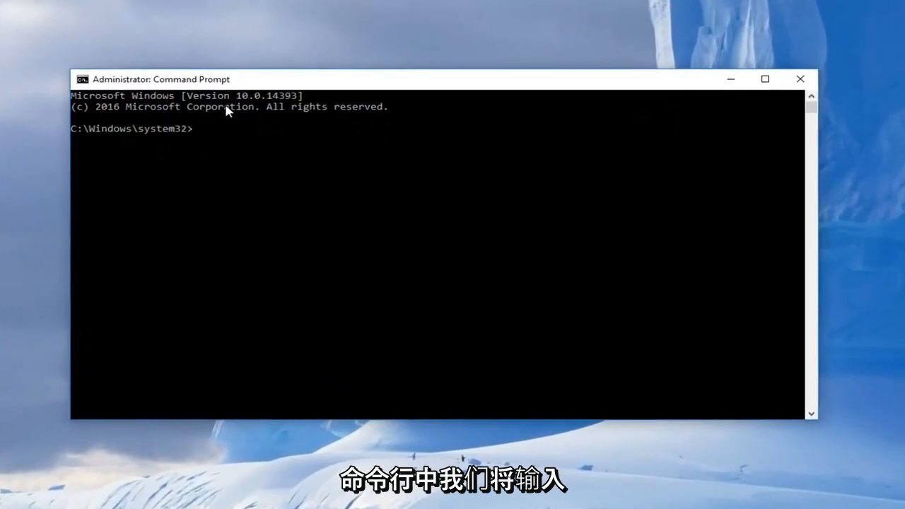
Run ipconfig /release to drop the current IP address
{"action": "type", "text": "ipco"}
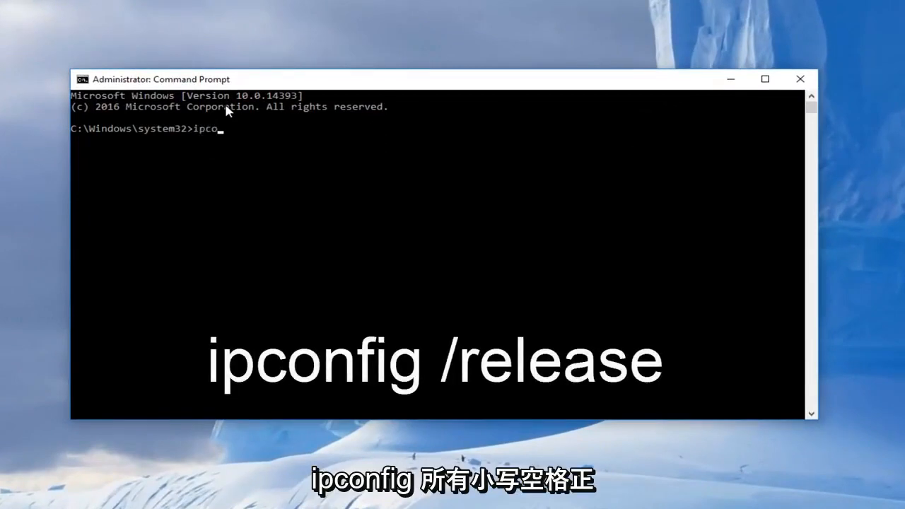
{"action": "type", "text": "nfig /"}
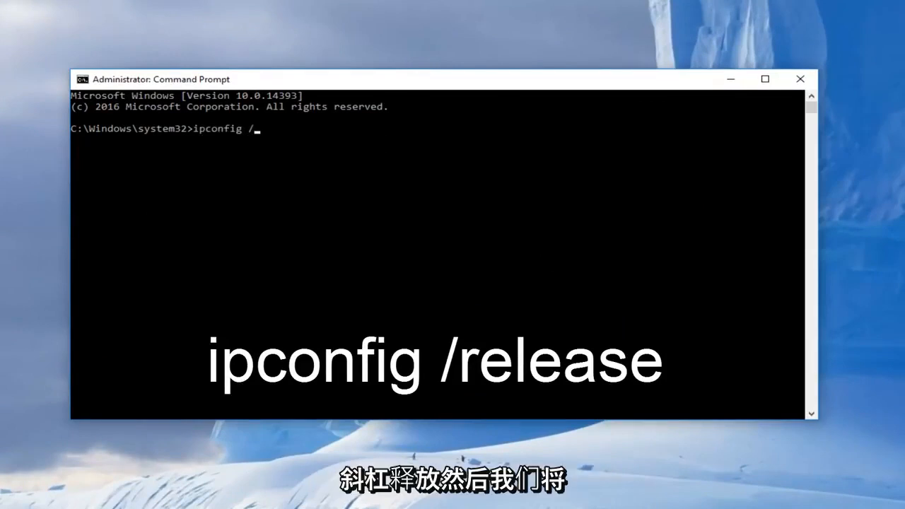
{"action": "type", "text": "release"}
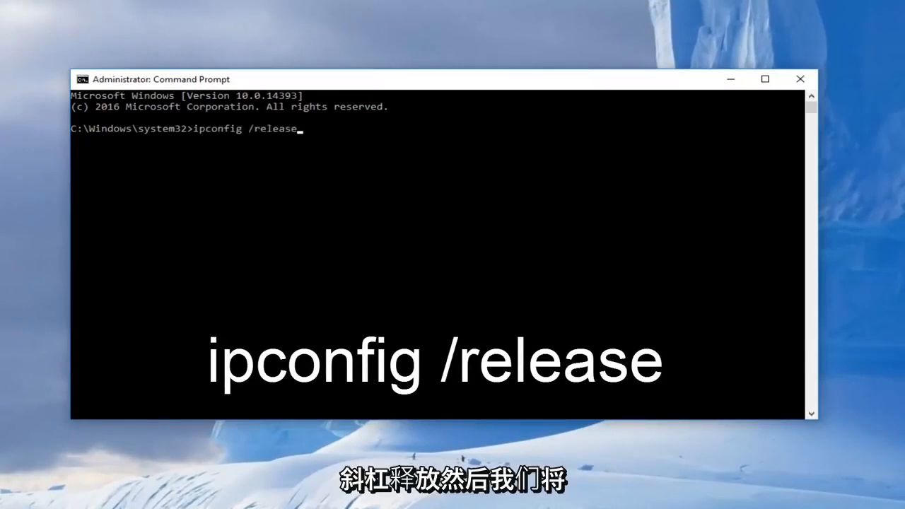
{"action": "key", "text": "Return"}
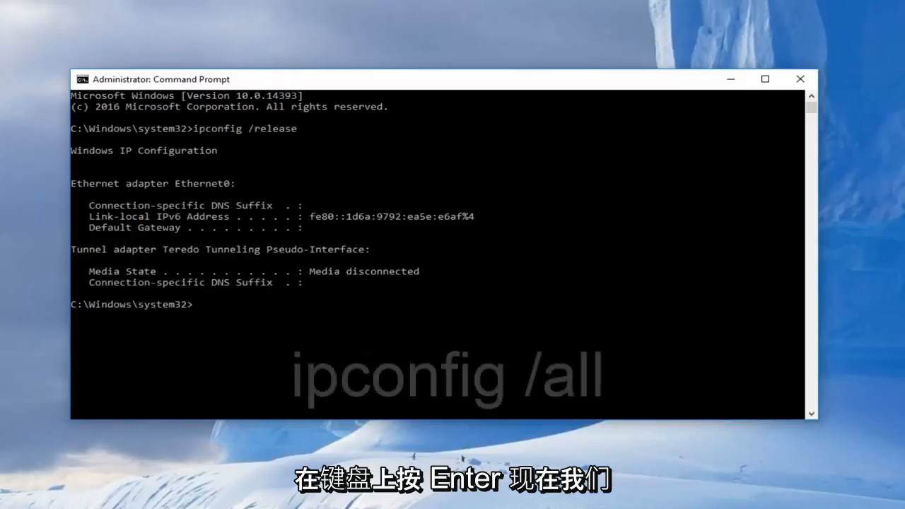
Run ipconfig /all, then enter ipconfig /flushdns to clear the DNS resolver cache
{"action": "type", "text": "ipconfig /"}
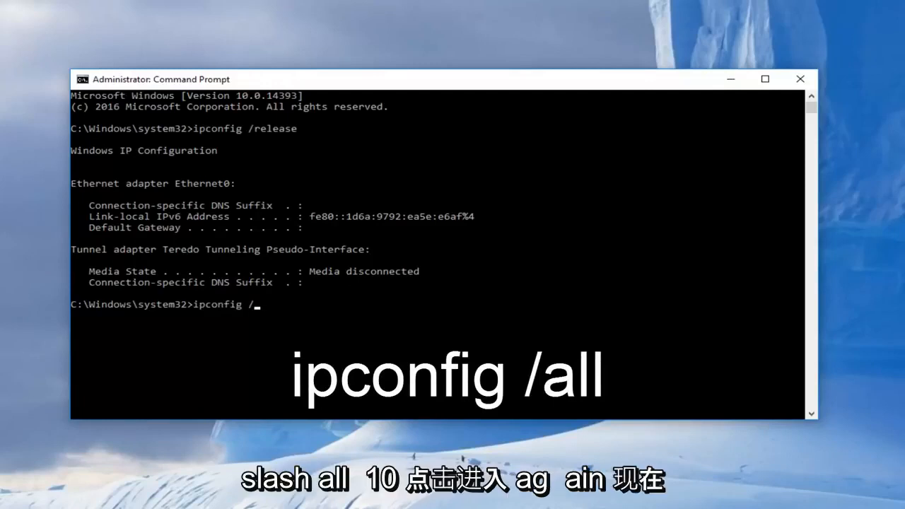
{"action": "type", "text": "all"}
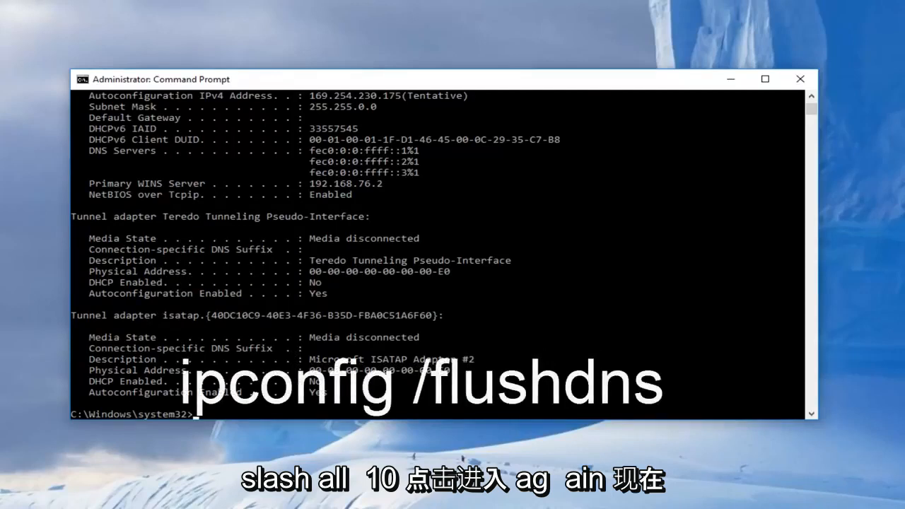
{"action": "type", "text": "ipconfig"}
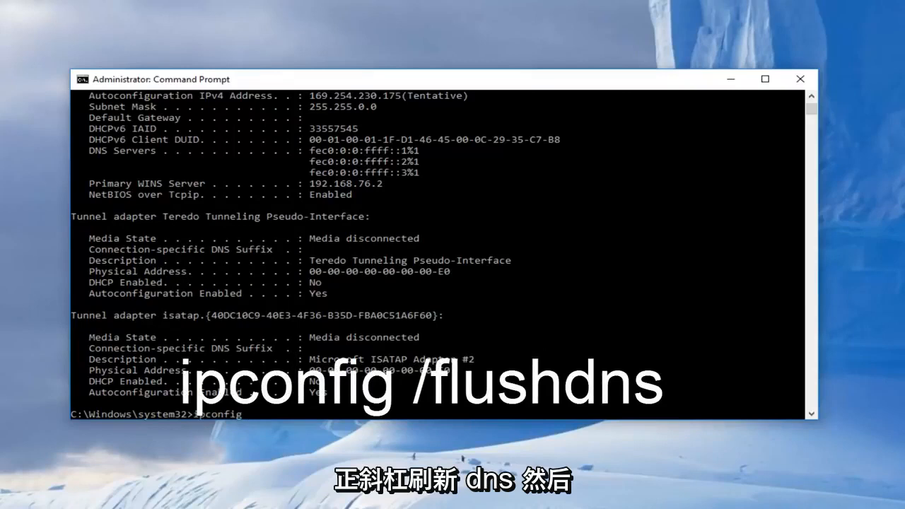
{"action": "type", "text": "/flush"}
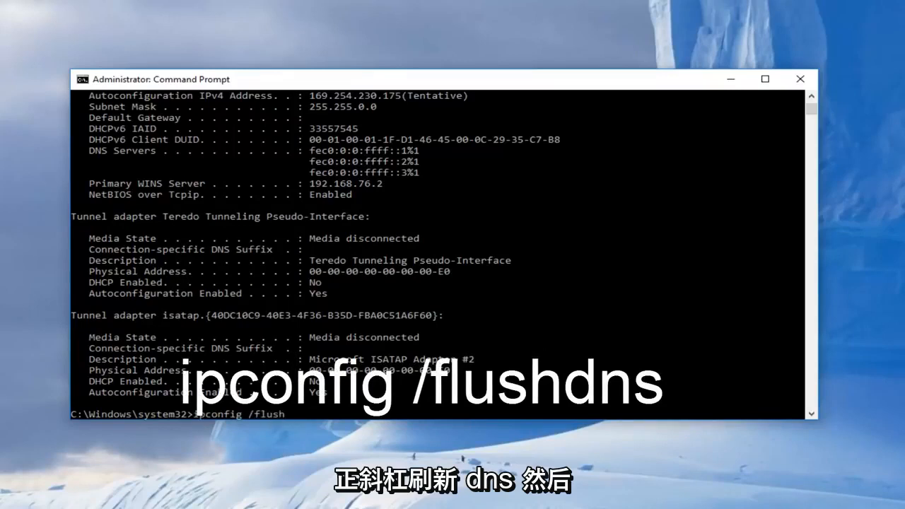
{"action": "type", "text": "dns"}
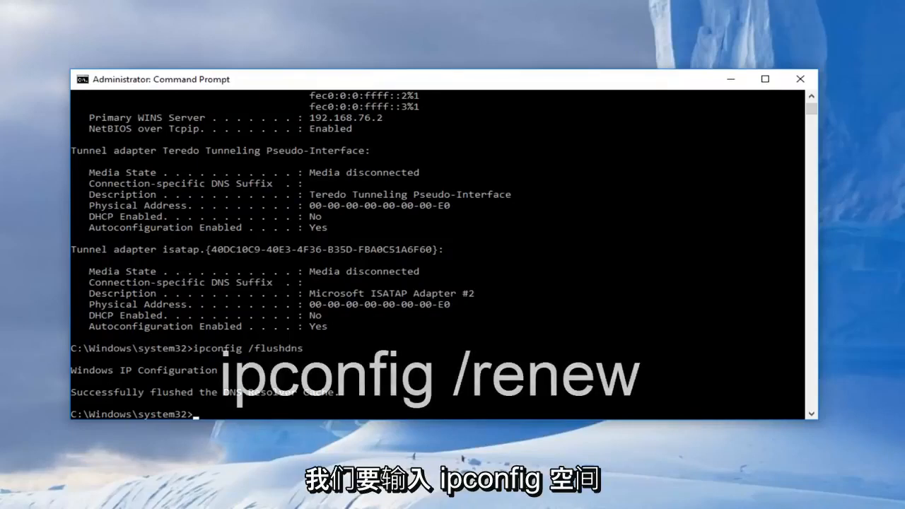
Run ipconfig /renew to obtain a fresh IP address
{"action": "type", "text": "ip"}
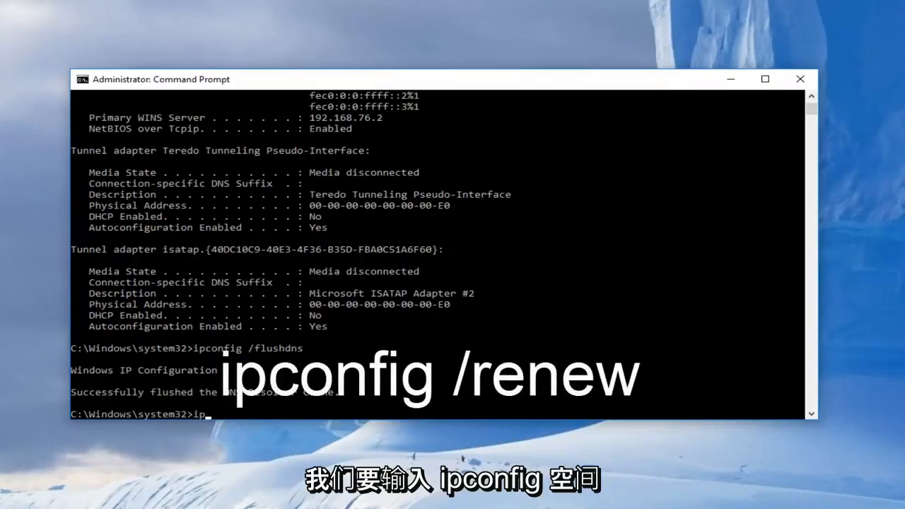
{"action": "type", "text": "config"}
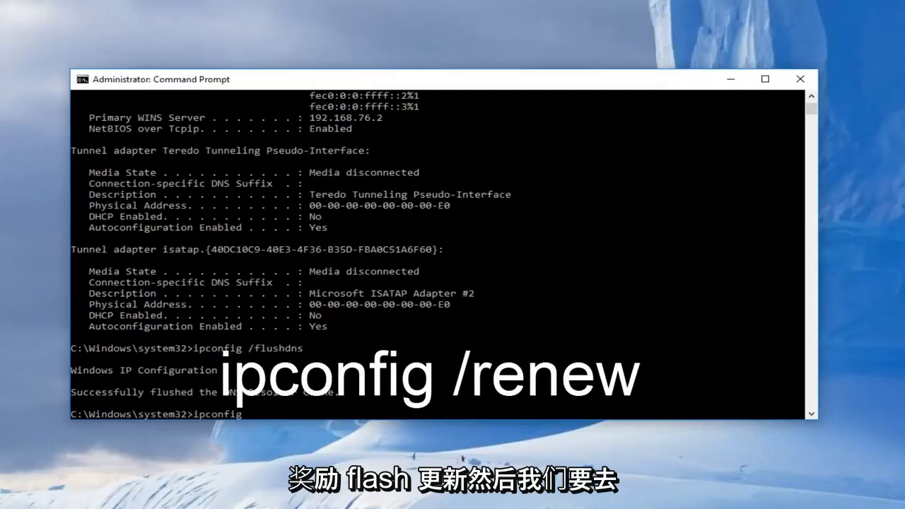
{"action": "type", "text": "/renew"}
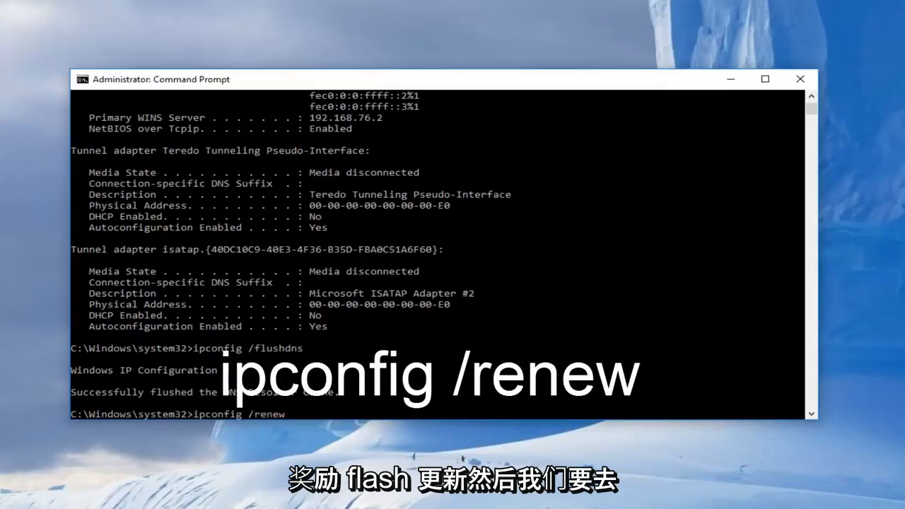
{"action": "key", "text": "Return"}
{"action": "type", "text": "nets"}
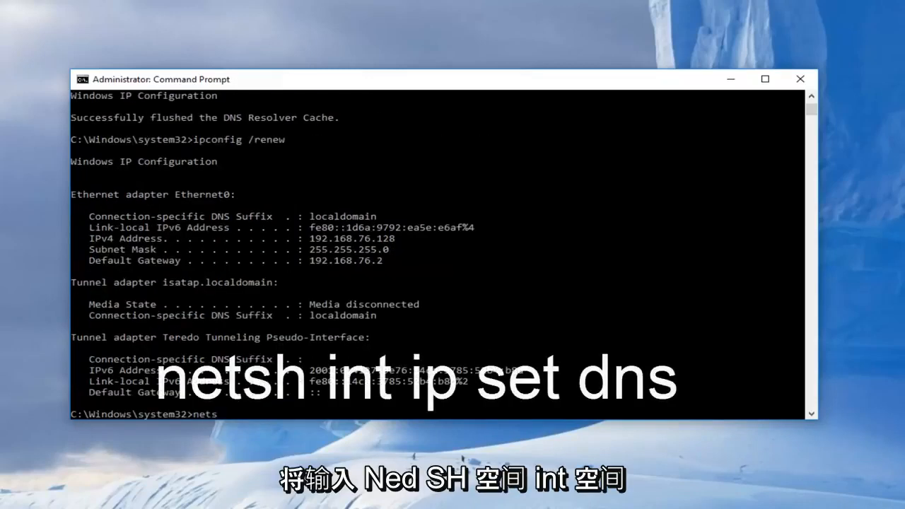
Enter the command netsh int ip set dns at the prompt
{"action": "type", "text": "h"}
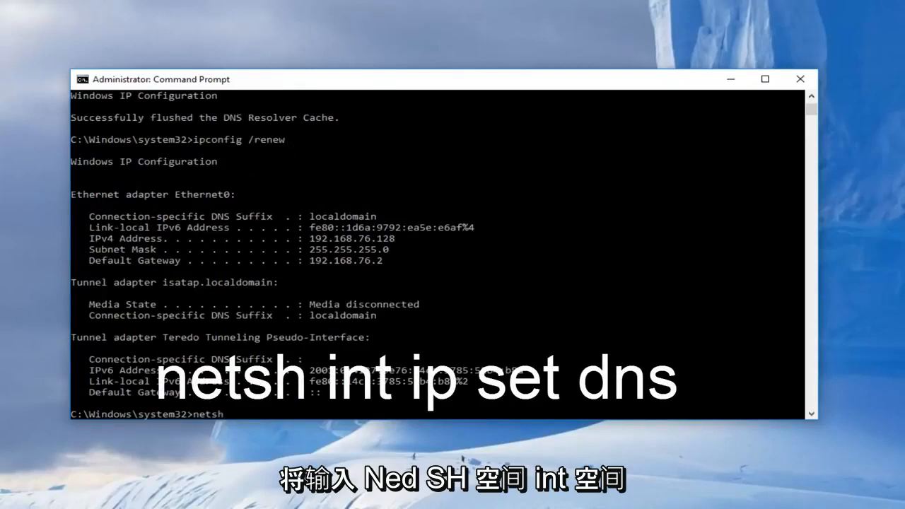
{"action": "type", "text": "int"}
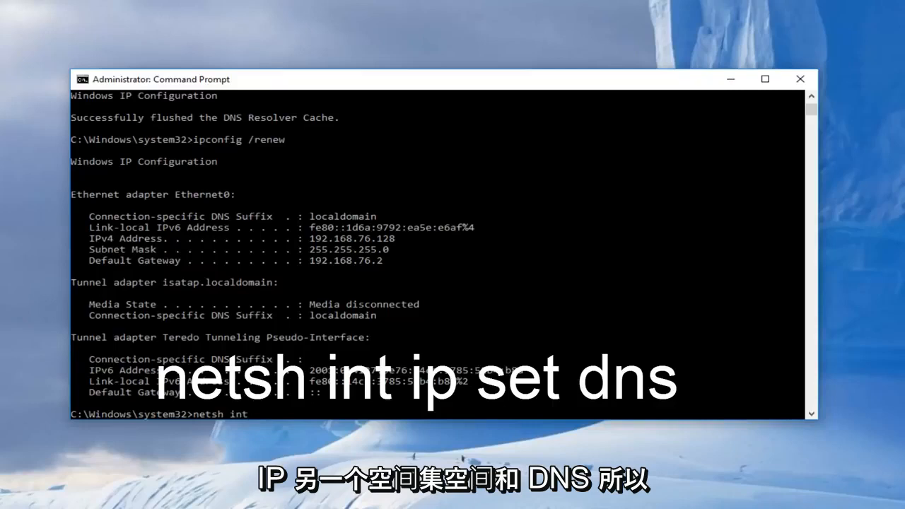
{"action": "type", "text": "ip set"}
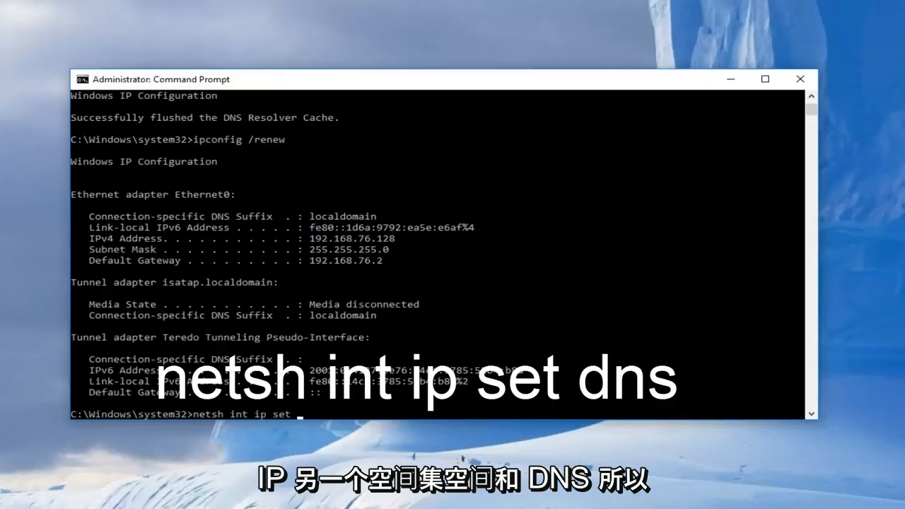
{"action": "type", "text": "dns"}
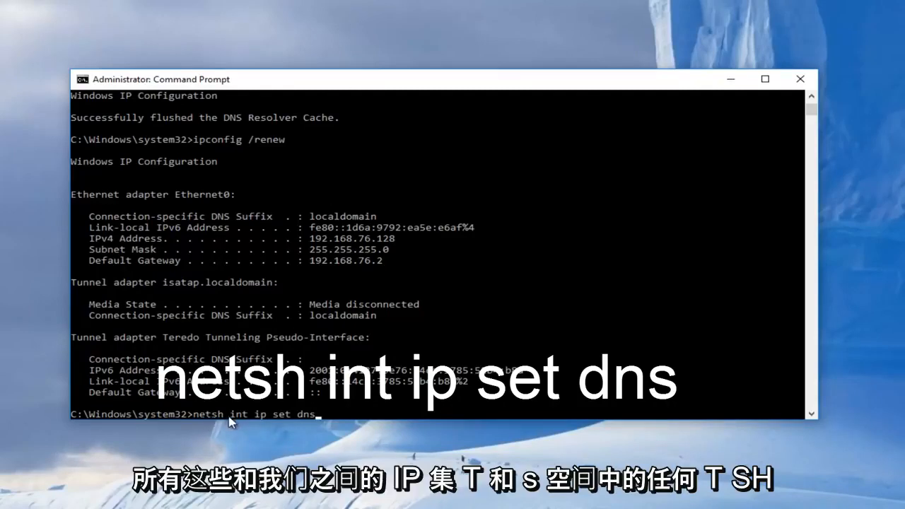
{"action": "mouse_move", "coordinate": [318, 425]}
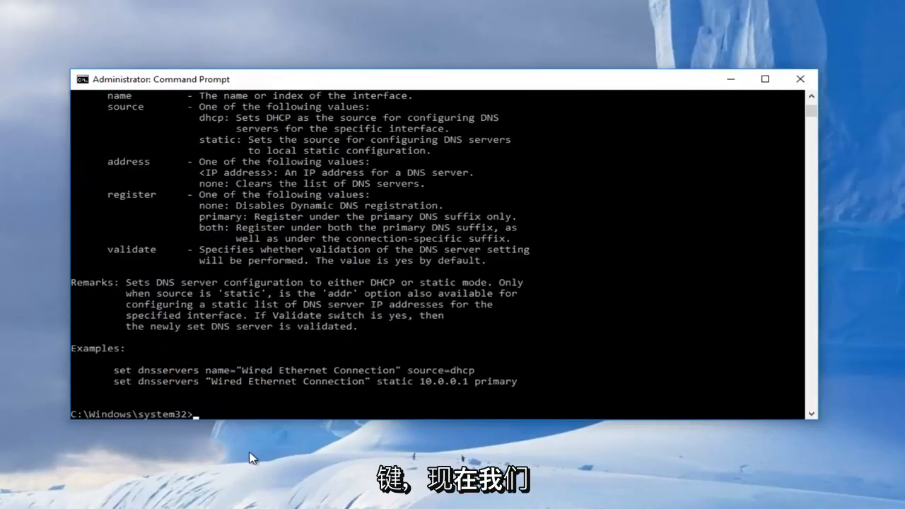
Run netsh winsock reset to reset the Winsock Catalog
{"action": "type", "text": "net"}
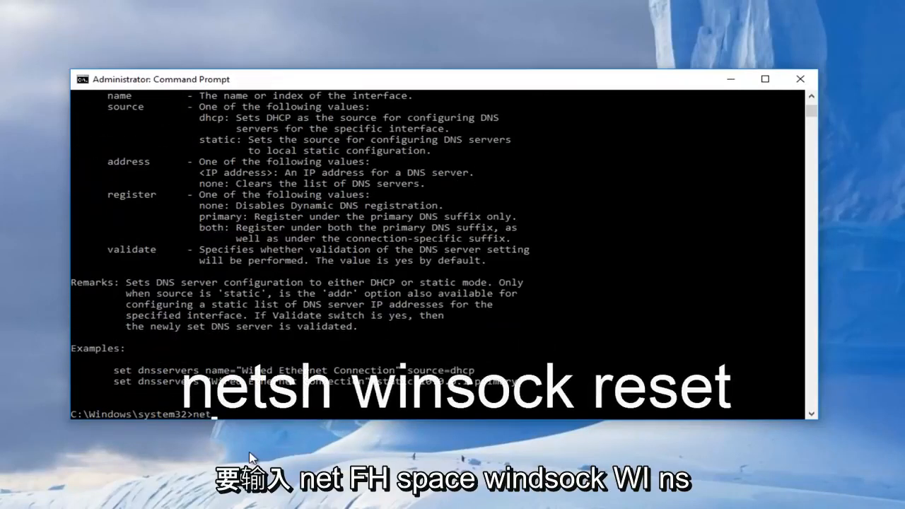
{"action": "type", "text": "sh"}
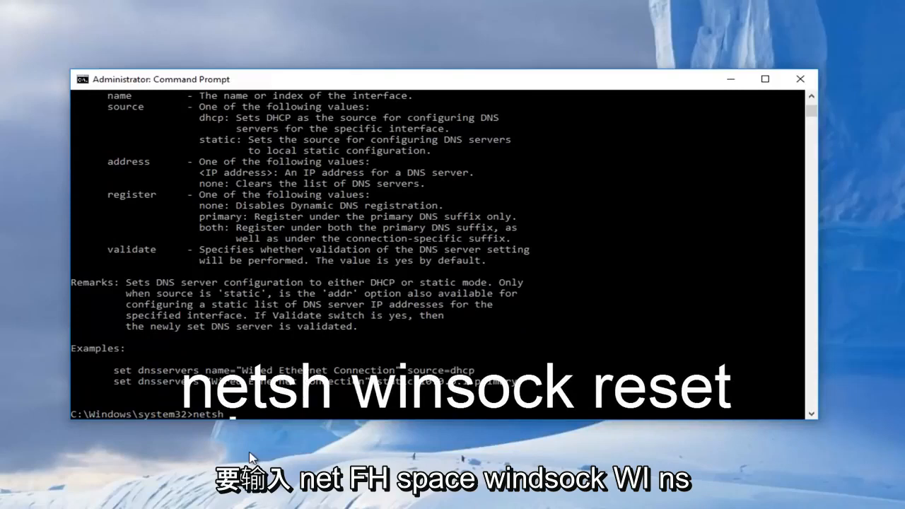
{"action": "type", "text": "winsock"}
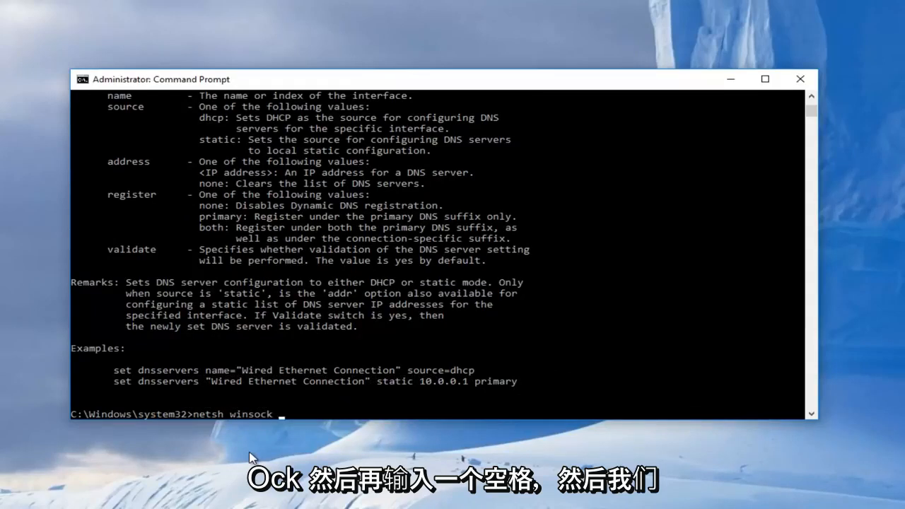
{"action": "type", "text": "reset"}
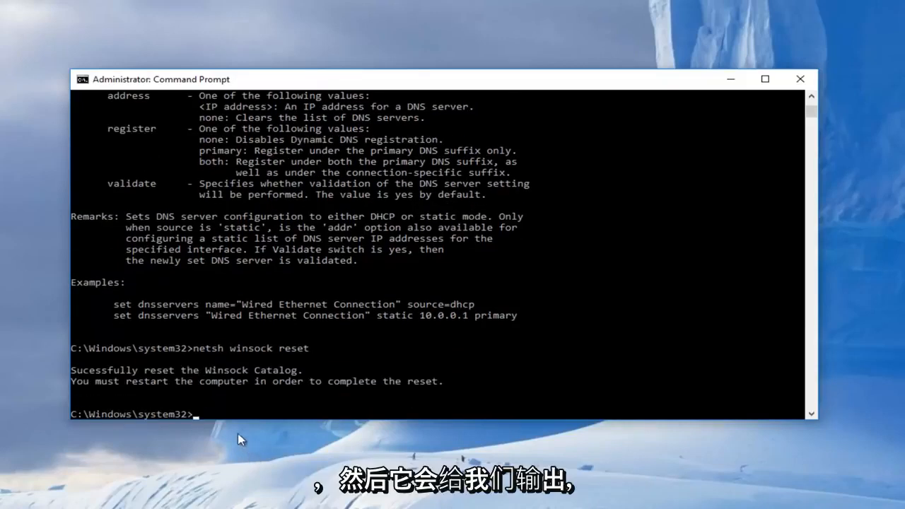
{"action": "mouse_move", "coordinate": [188, 399]}
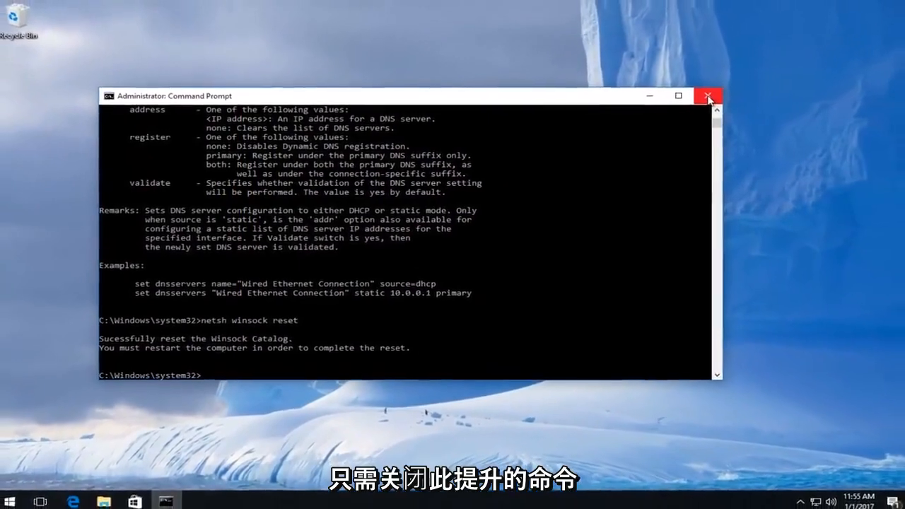
Close the administrator Command Prompt and bring up the Start menu
{"action": "left_click", "coordinate": [707, 97]}
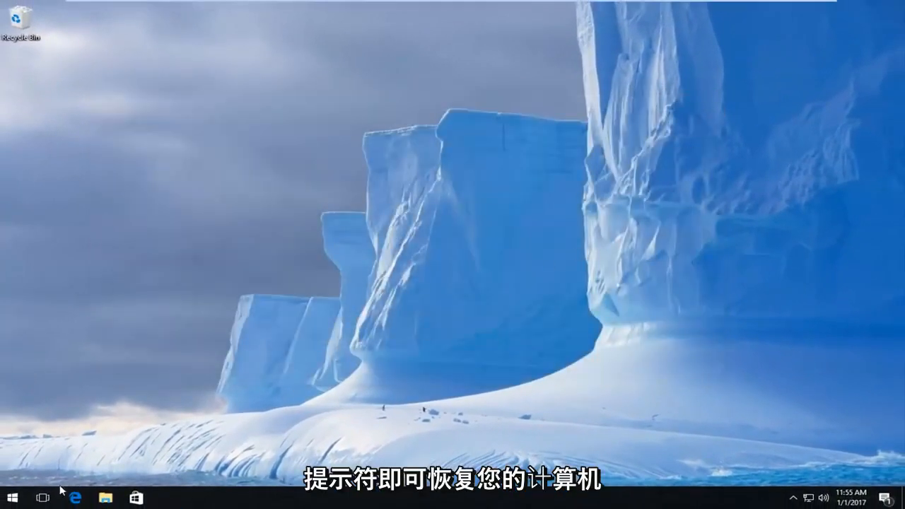
{"action": "left_click", "coordinate": [10, 498]}
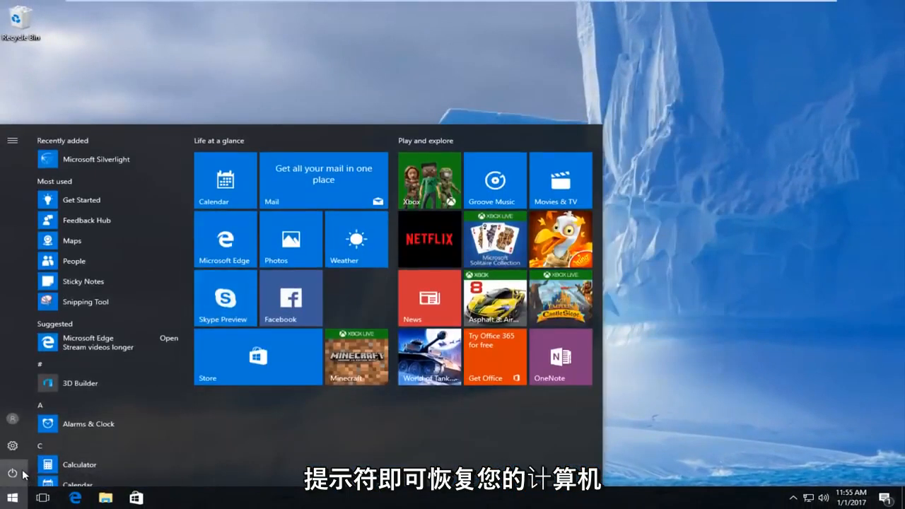